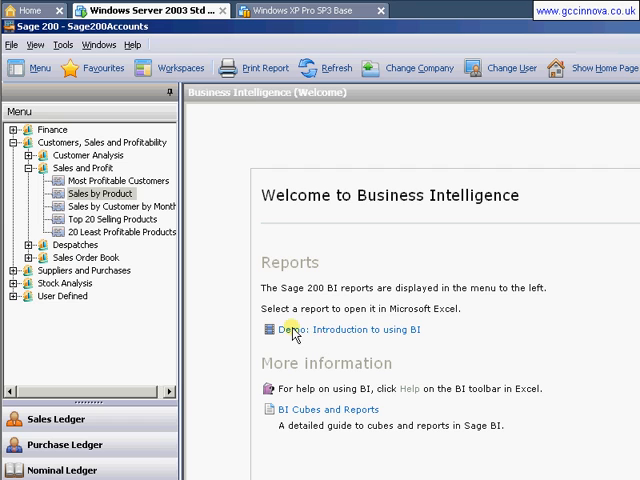
{"action": "mouse_move", "coordinate": [385, 338]}
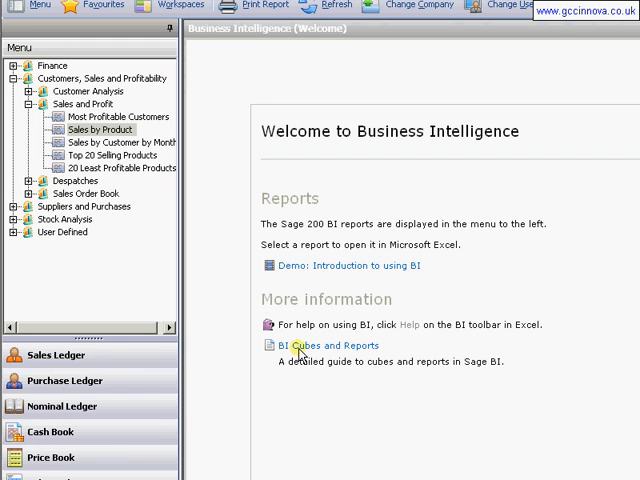
{"action": "mouse_move", "coordinate": [347, 308]}
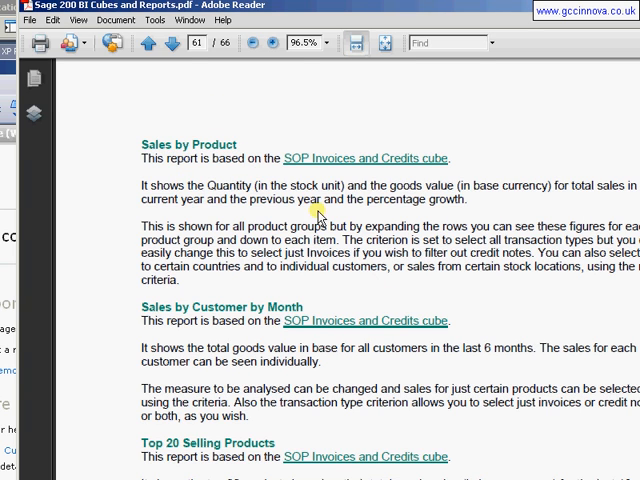
{"action": "mouse_move", "coordinate": [326, 158]}
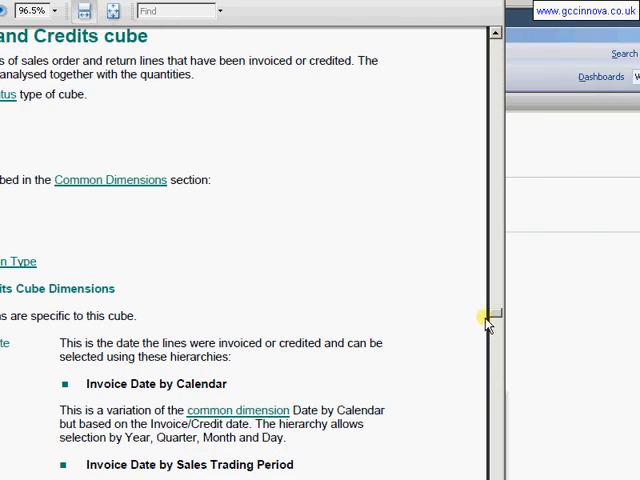
Scroll the guide to the Realised Profit Value note and highlight the Fully Realised paragraph
{"action": "left_click_drag", "start_coordinate": [487, 318], "coordinate": [478, 320]}
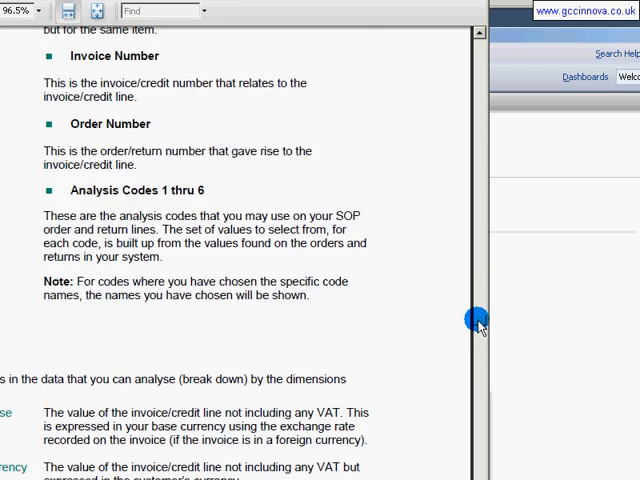
{"action": "scroll", "scroll_direction": "down", "scroll_amount": 3}
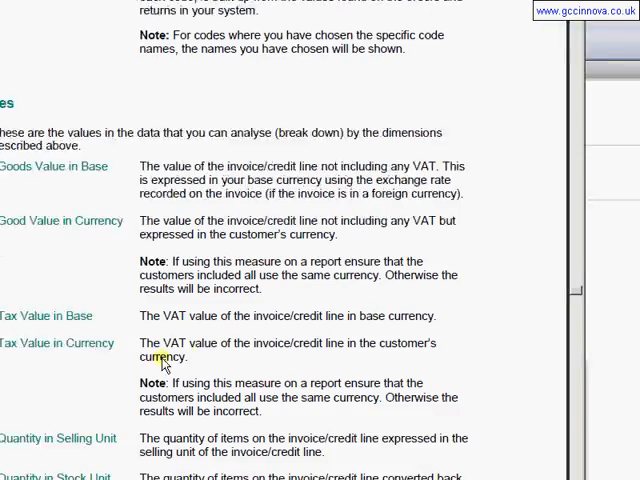
{"action": "scroll", "scroll_direction": "down", "scroll_amount": 3}
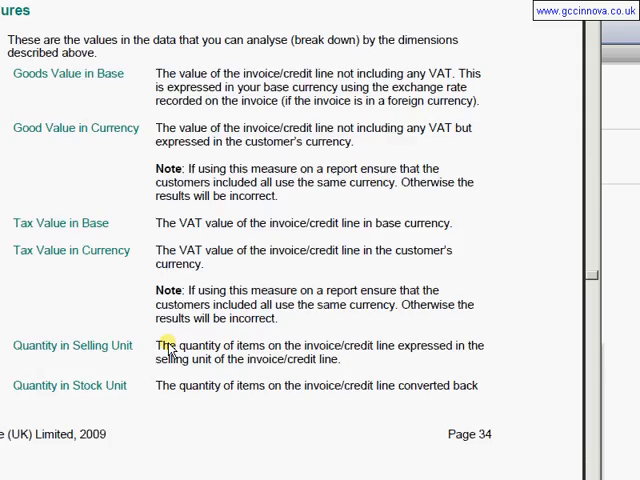
{"action": "scroll", "scroll_direction": "down", "scroll_amount": 3}
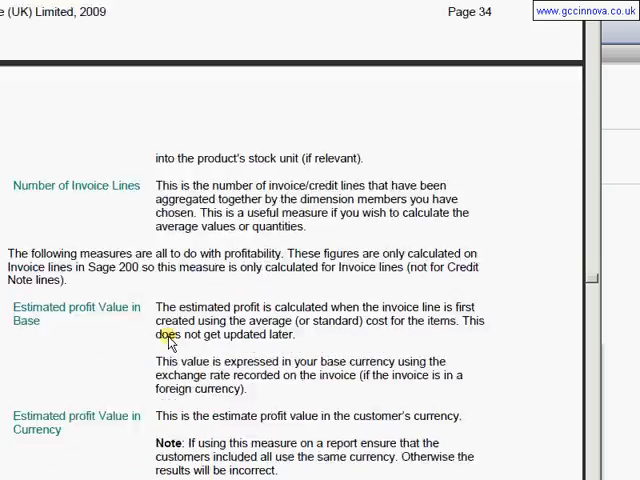
{"action": "scroll", "scroll_direction": "down", "scroll_amount": 3}
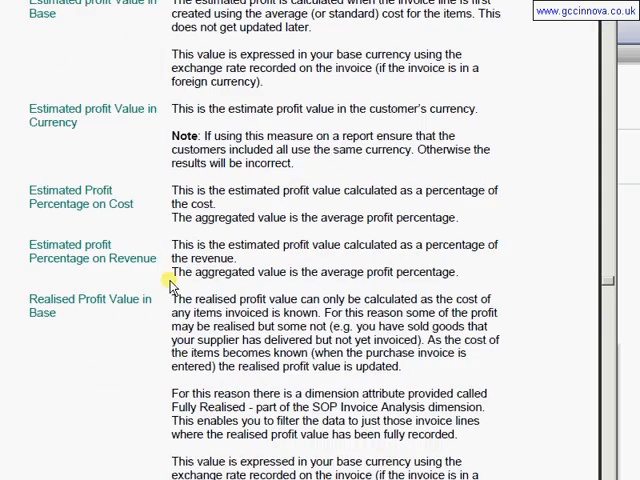
{"action": "scroll", "scroll_direction": "down", "scroll_amount": 3}
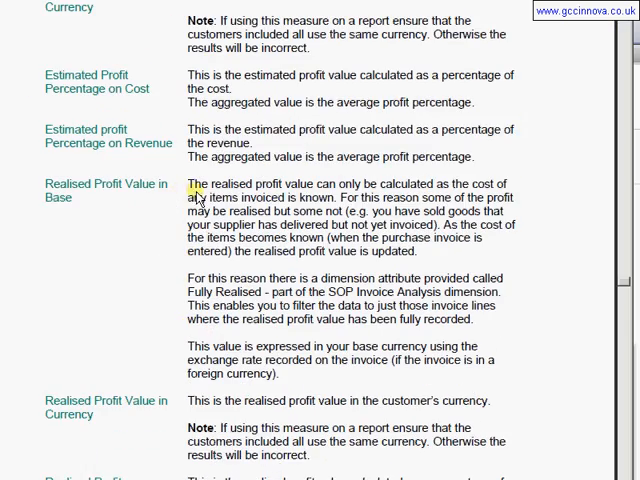
{"action": "left_click_drag", "start_coordinate": [187, 278], "coordinate": [297, 278]}
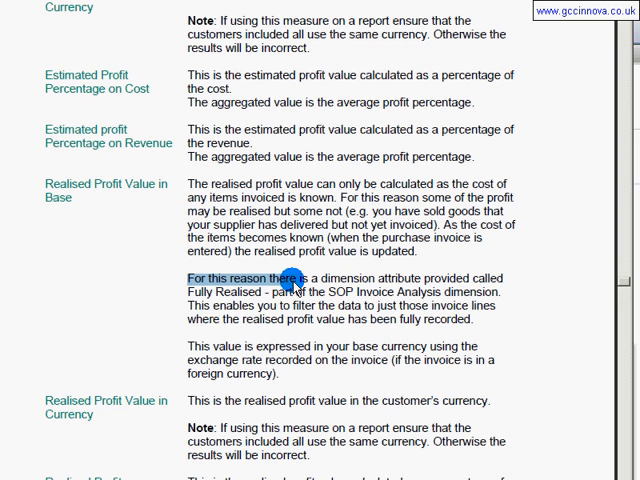
{"action": "left_click_drag", "start_coordinate": [295, 278], "coordinate": [465, 320]}
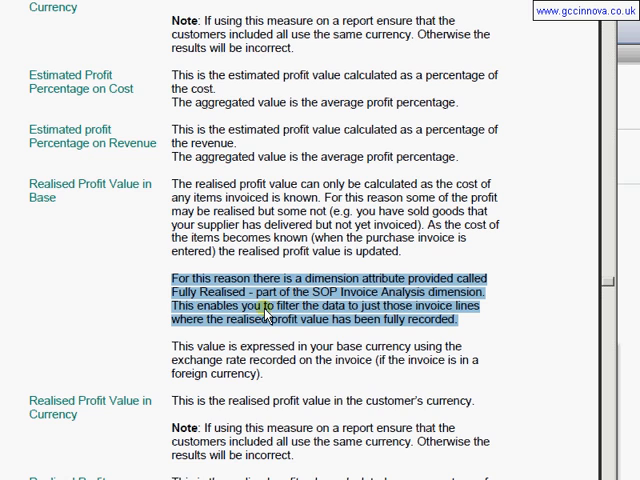
{"action": "mouse_move", "coordinate": [247, 308]}
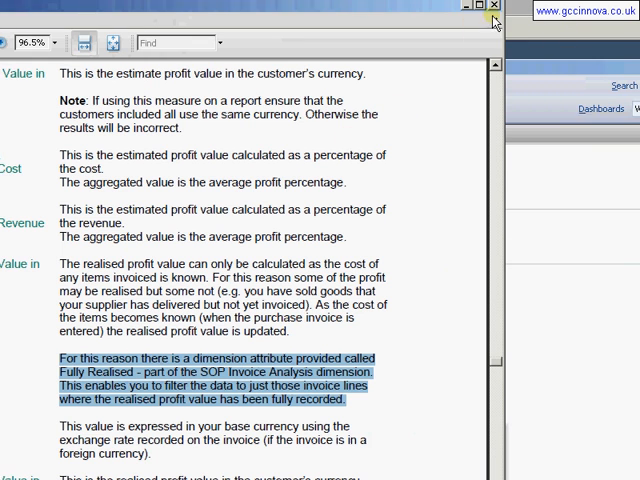
Close Adobe Reader and switch the report's Invoice Date by Calendar year to 2009
{"action": "left_click", "coordinate": [494, 8]}
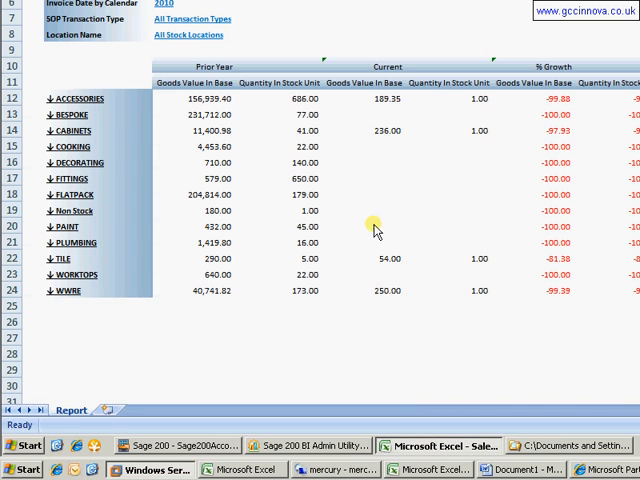
{"action": "scroll", "scroll_direction": "up", "scroll_amount": 3}
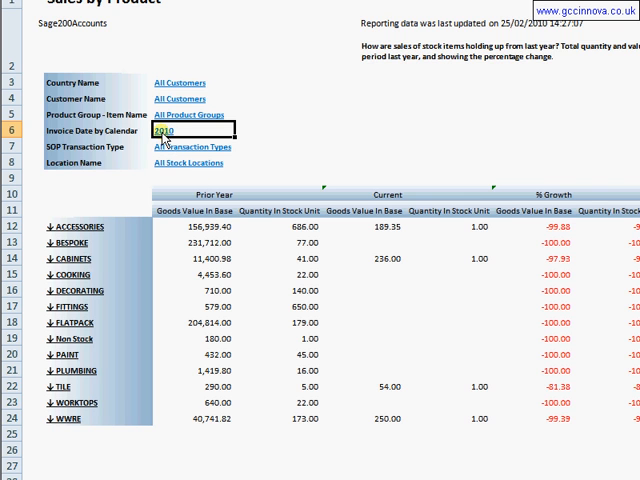
{"action": "left_click", "coordinate": [167, 130]}
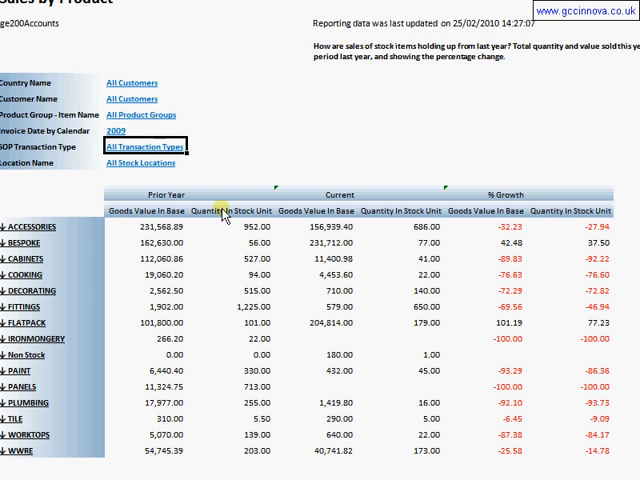
{"action": "mouse_move", "coordinate": [480, 227]}
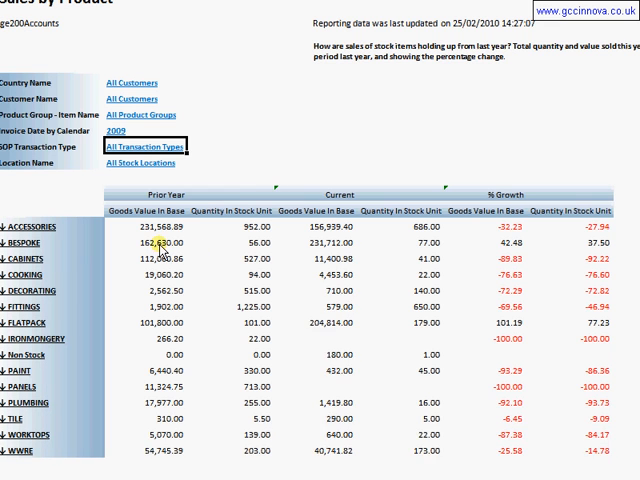
{"action": "left_click", "coordinate": [177, 244]}
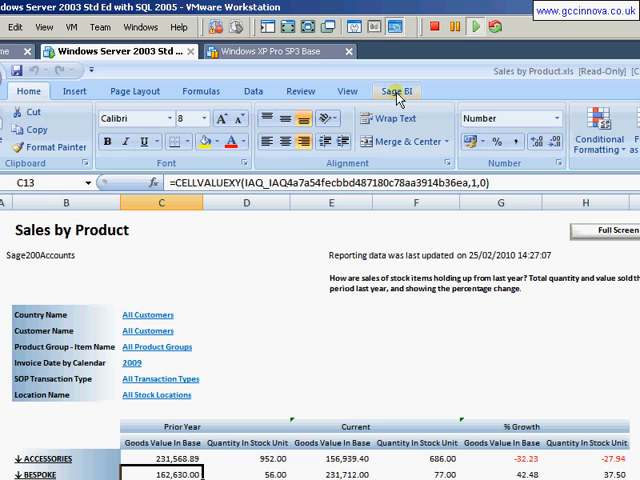
Choose Advanced Functionality in the Sage BI Personalise settings
{"action": "left_click", "coordinate": [402, 91]}
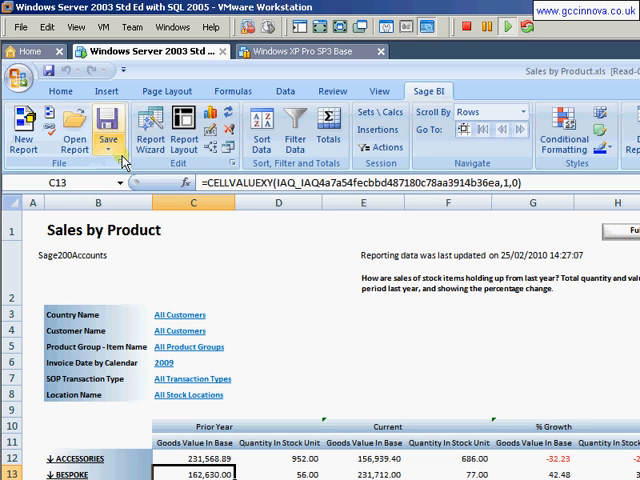
{"action": "mouse_move", "coordinate": [168, 160]}
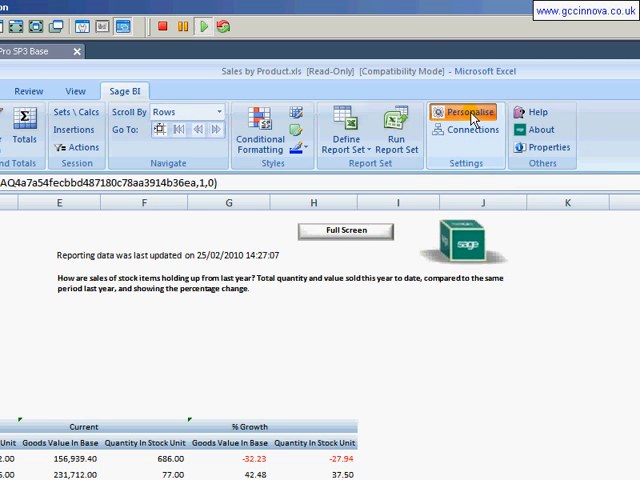
{"action": "left_click", "coordinate": [468, 110]}
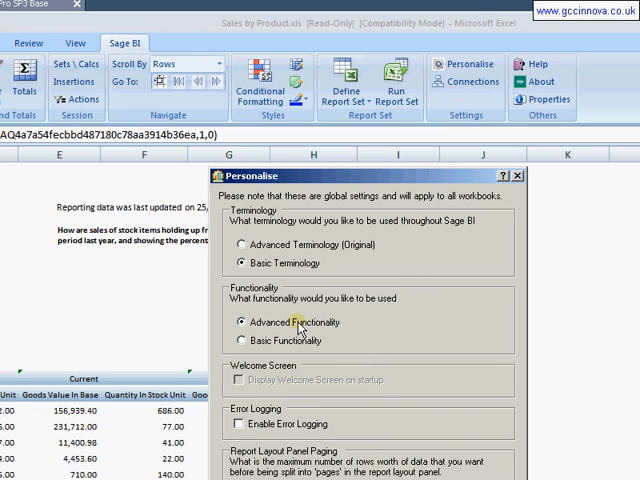
{"action": "left_click", "coordinate": [242, 322]}
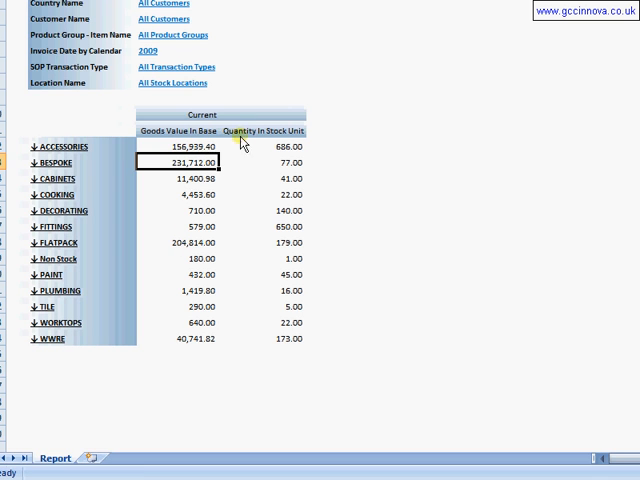
{"action": "mouse_move", "coordinate": [294, 142]}
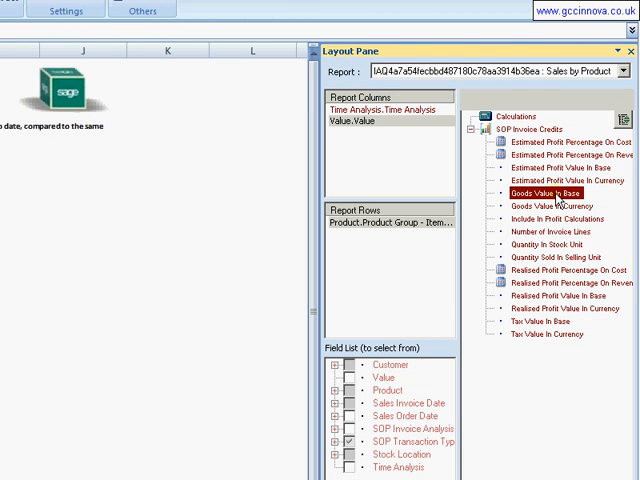
Select Goods Value In Base and Realised Profit Value In Base measures and apply them
{"action": "left_click", "coordinate": [562, 281]}
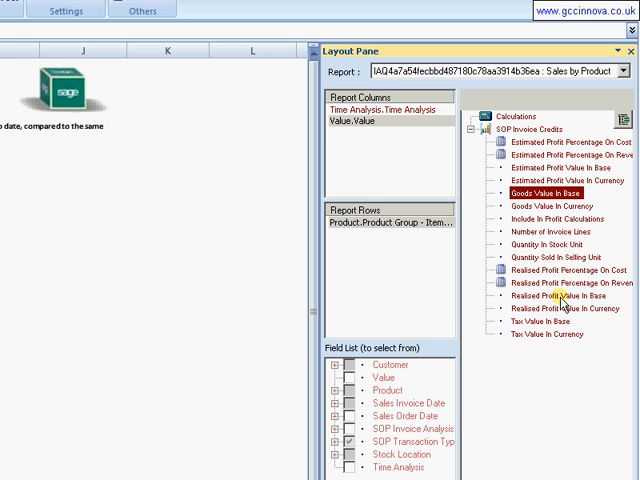
{"action": "left_click", "coordinate": [557, 296]}
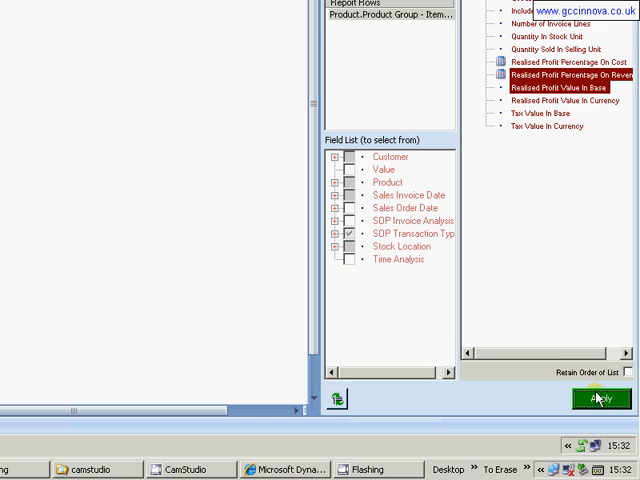
{"action": "left_click", "coordinate": [594, 398]}
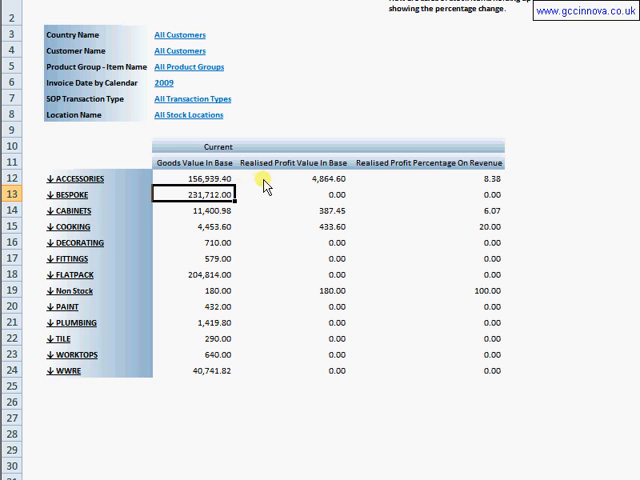
{"action": "mouse_move", "coordinate": [290, 262]}
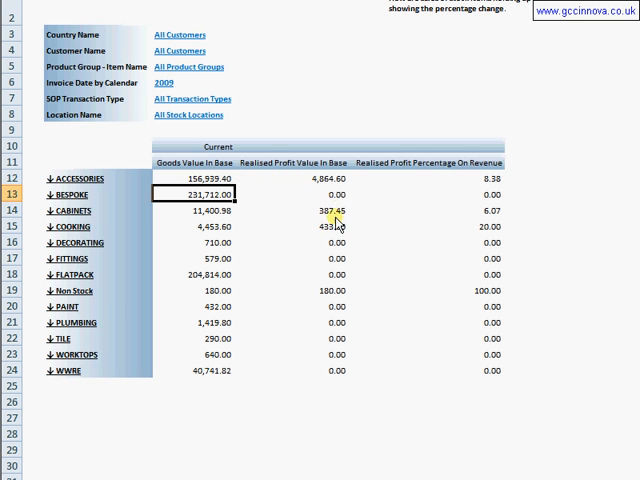
Open the Layout Pane showing Report Columns, Report Rows and the Field List
{"action": "left_click", "coordinate": [335, 274]}
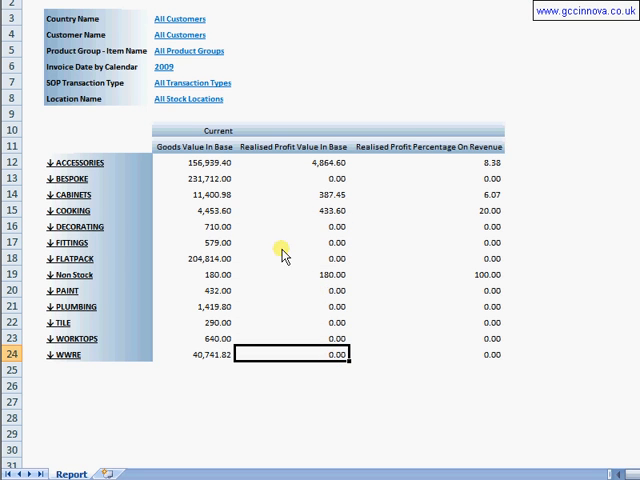
{"action": "mouse_move", "coordinate": [328, 230]}
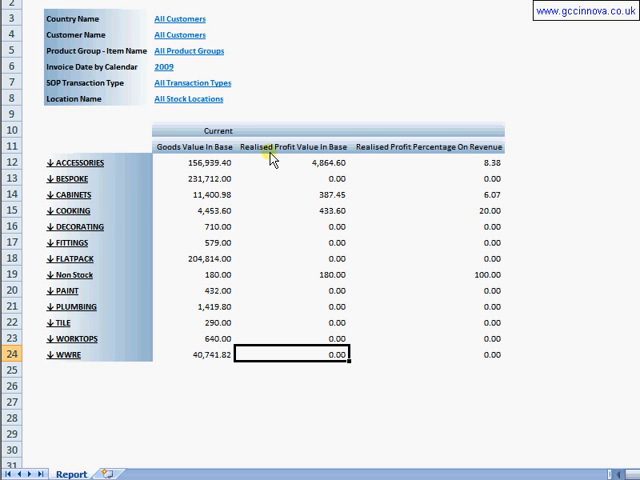
{"action": "mouse_move", "coordinate": [303, 160]}
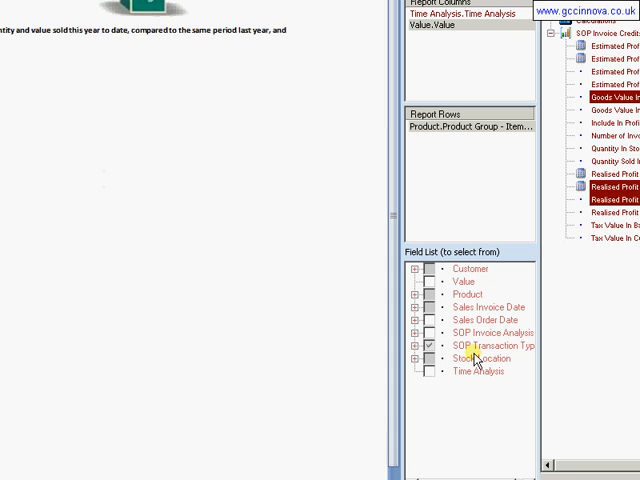
Add the Fully Realised field and filter the report to Fully Realised = Yes
{"action": "left_click", "coordinate": [415, 332]}
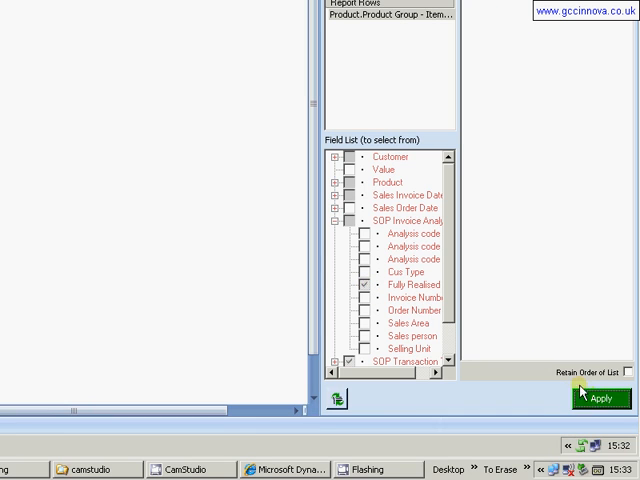
{"action": "left_click", "coordinate": [596, 398]}
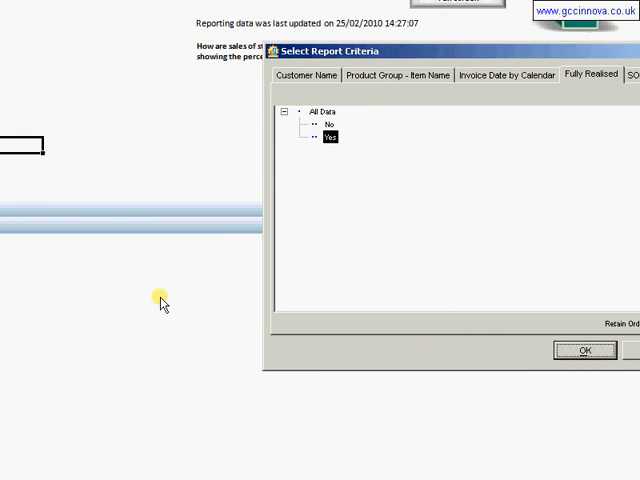
{"action": "left_click", "coordinate": [585, 351]}
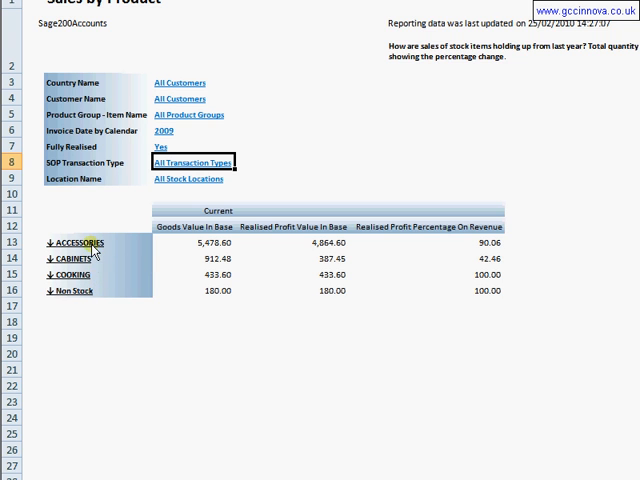
{"action": "mouse_move", "coordinate": [92, 302]}
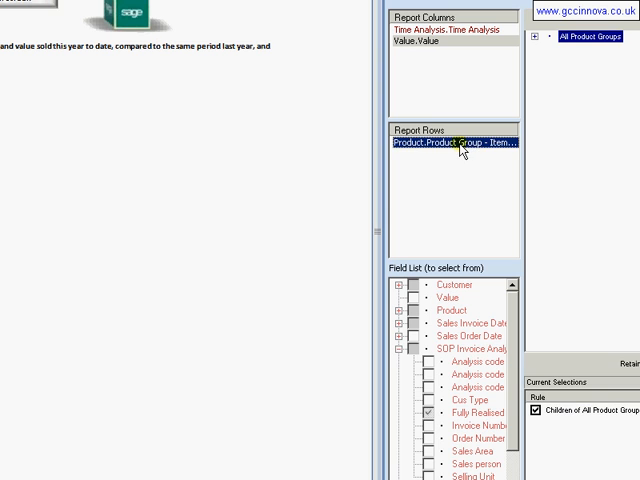
Replace Product Group with Product Item Code in the rows, discarding the old selection rules
{"action": "left_click", "coordinate": [472, 323]}
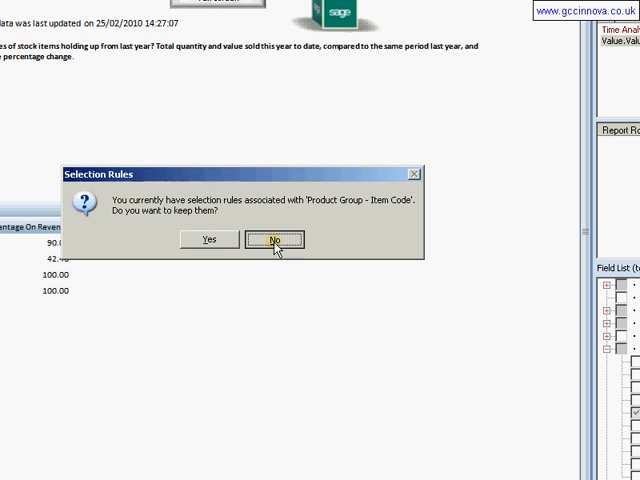
{"action": "left_click", "coordinate": [274, 239]}
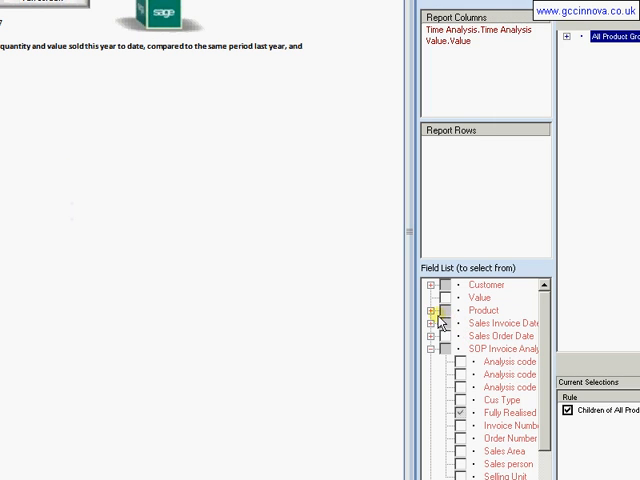
{"action": "left_click", "coordinate": [431, 310]}
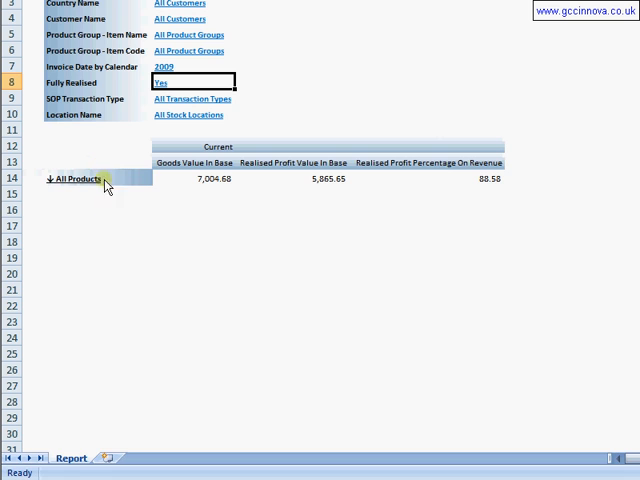
{"action": "left_click", "coordinate": [75, 179]}
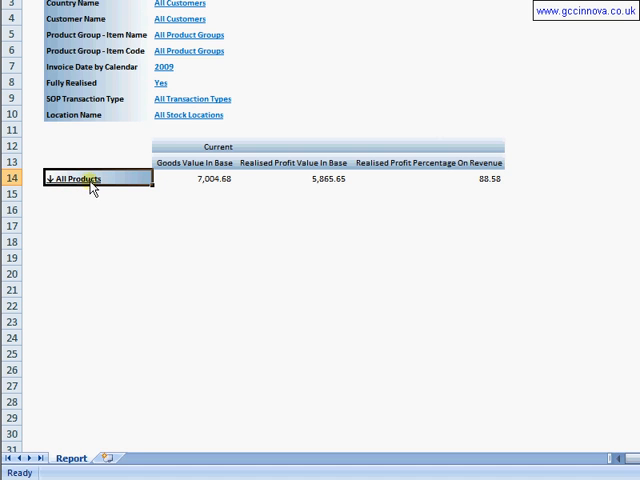
{"action": "left_click", "coordinate": [71, 179]}
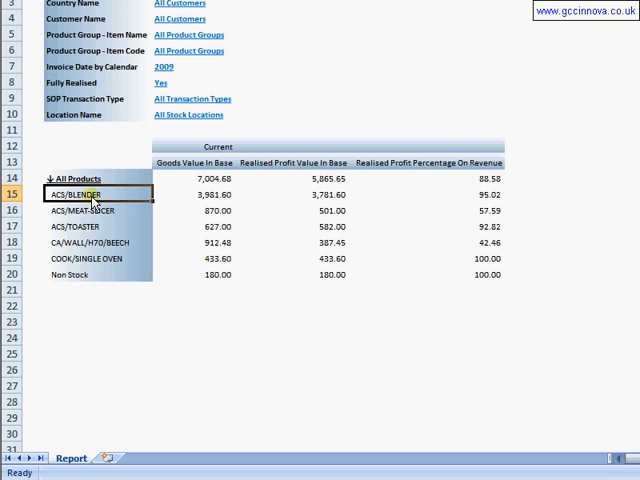
{"action": "mouse_move", "coordinate": [108, 211]}
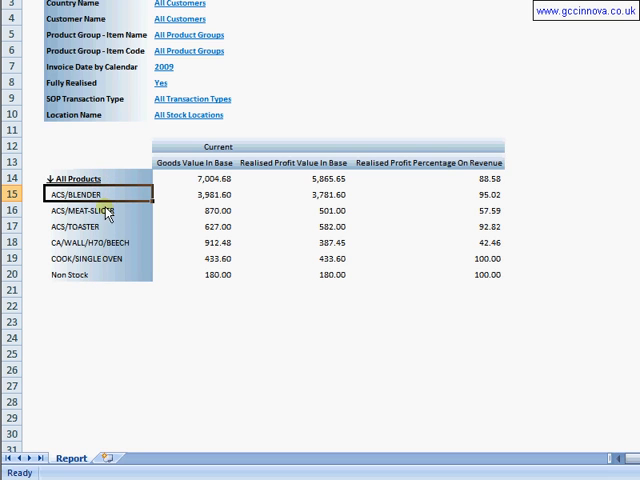
{"action": "mouse_move", "coordinate": [393, 165]}
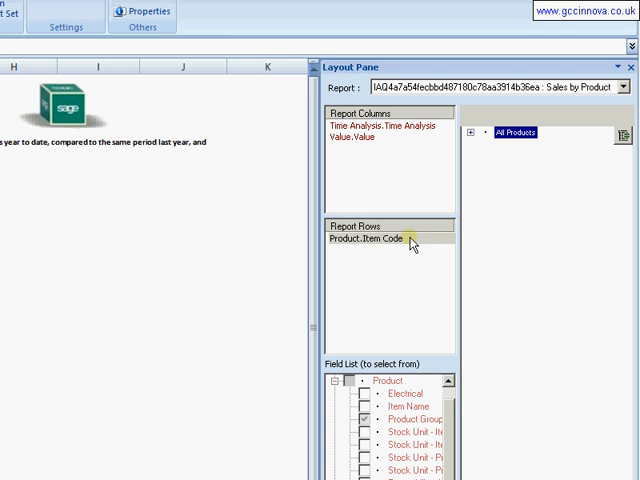
Select the children of All Products to list item codes without a total row
{"action": "left_click", "coordinate": [515, 133]}
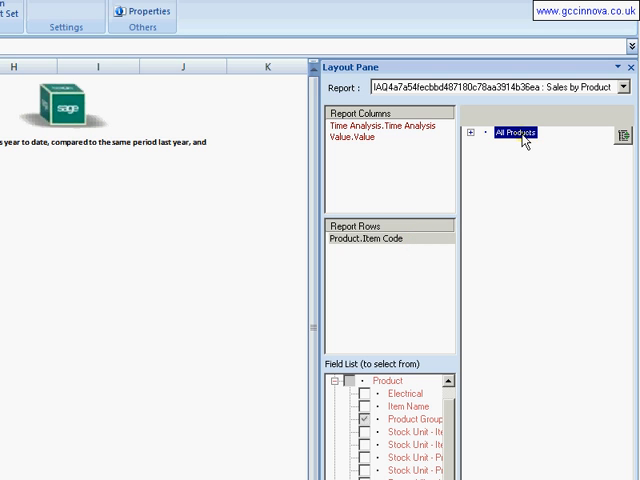
{"action": "right_click", "coordinate": [518, 134]}
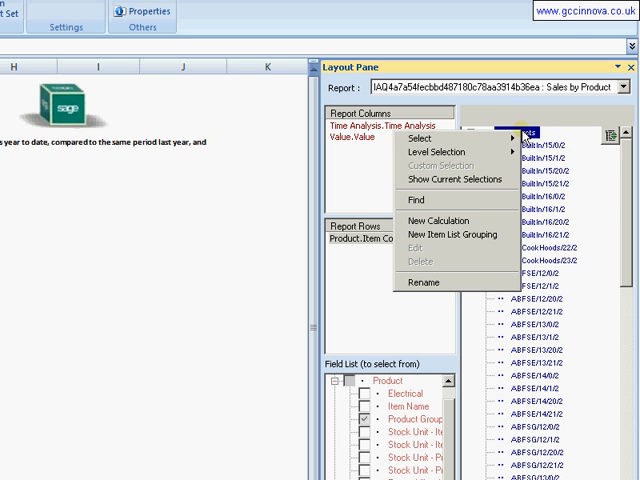
{"action": "left_click", "coordinate": [423, 137]}
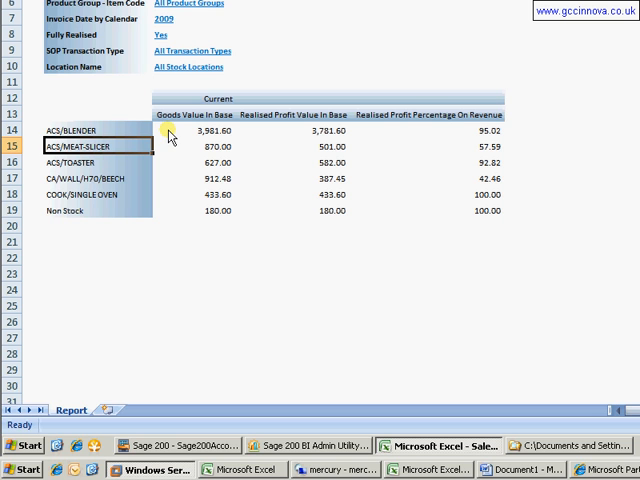
Add Customer Name to the report rows and select the children of All Customers
{"action": "scroll", "scroll_direction": "right", "scroll_amount": 3}
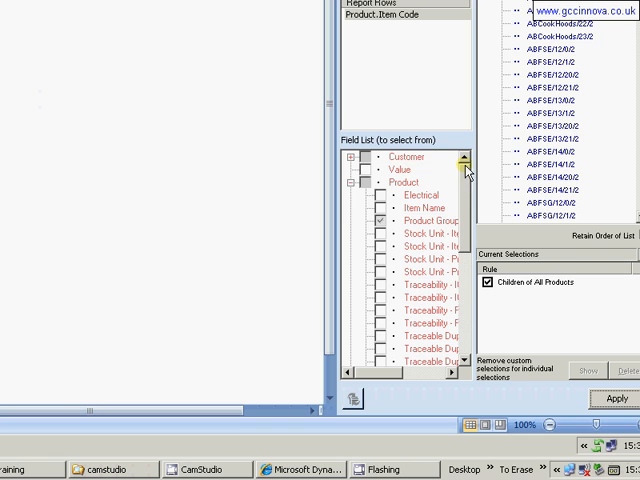
{"action": "left_click", "coordinate": [351, 156]}
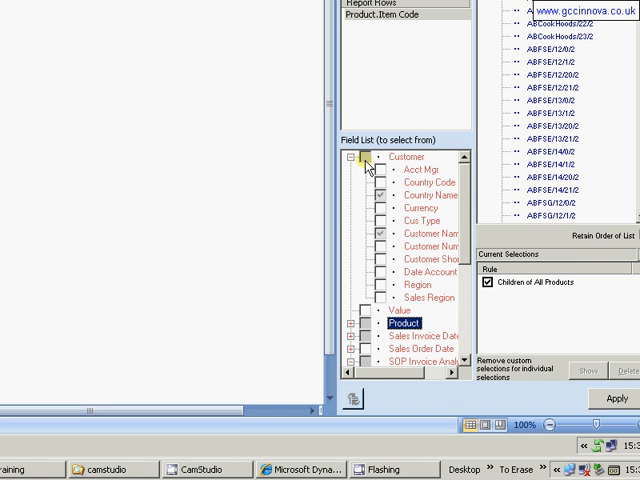
{"action": "left_click", "coordinate": [431, 233]}
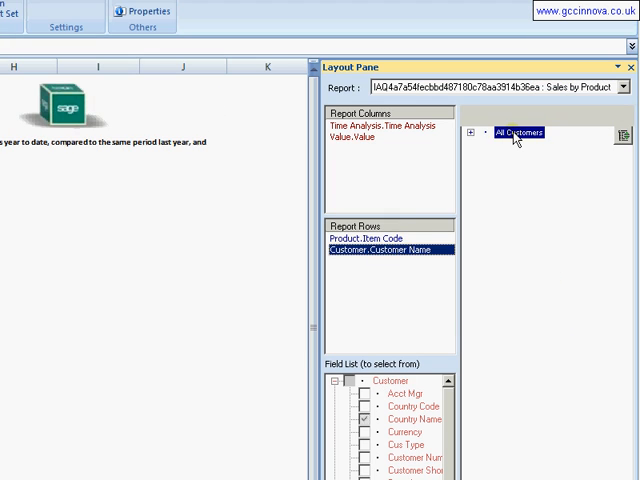
{"action": "right_click", "coordinate": [517, 133]}
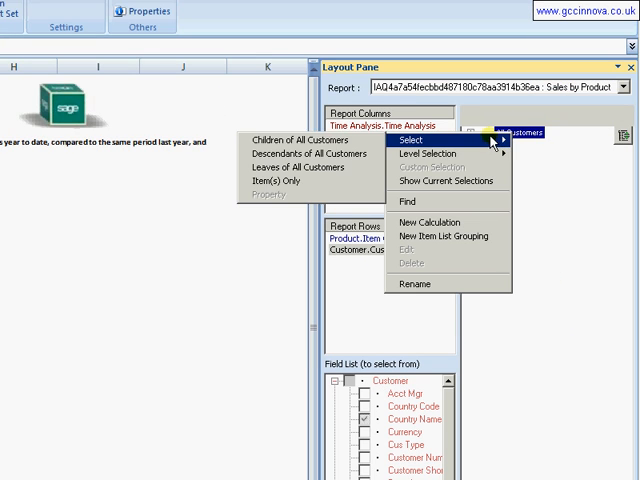
{"action": "left_click", "coordinate": [297, 139]}
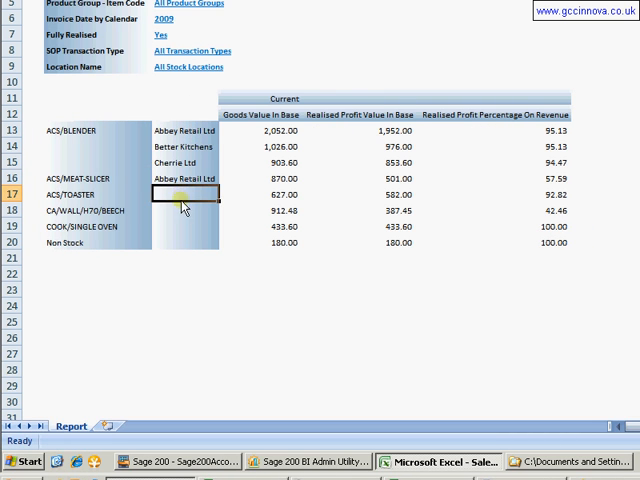
{"action": "left_click", "coordinate": [185, 242]}
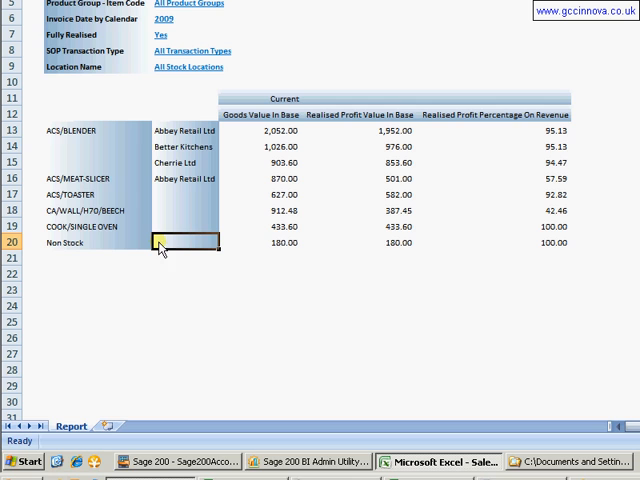
{"action": "mouse_move", "coordinate": [185, 227]}
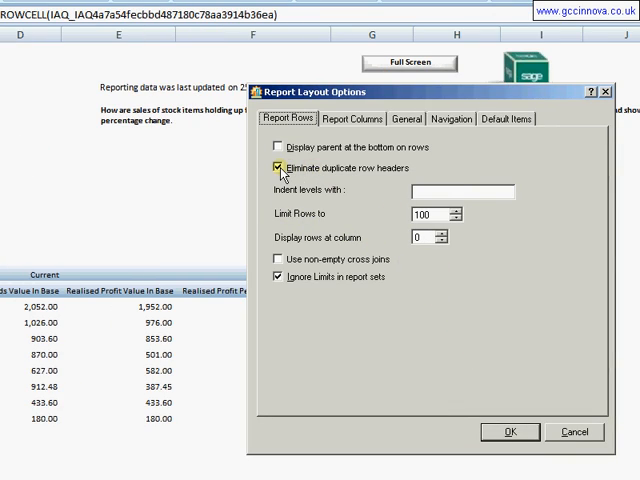
Untick Eliminate duplicate row headers on the Report Rows tab and confirm
{"action": "left_click", "coordinate": [277, 167]}
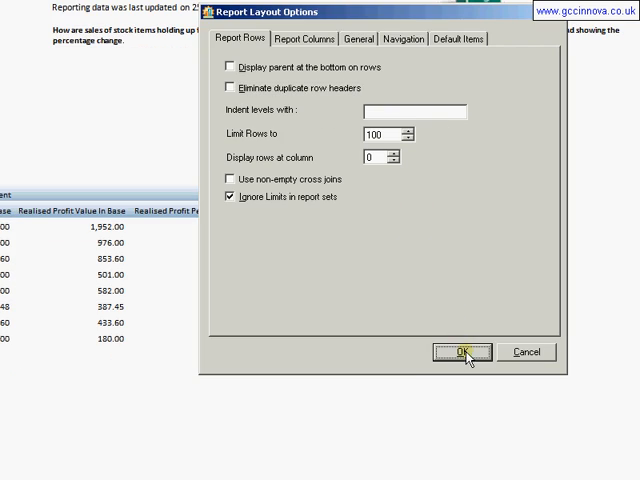
{"action": "left_click", "coordinate": [463, 352]}
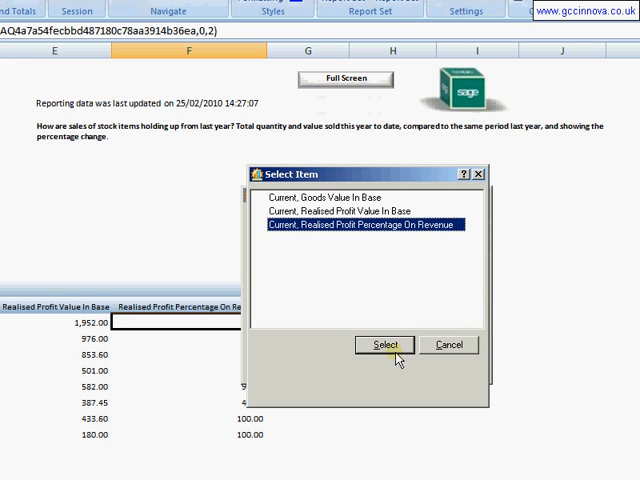
Sort rows ascending by Current, Realised Profit Percentage On Revenue
{"action": "left_click", "coordinate": [384, 345]}
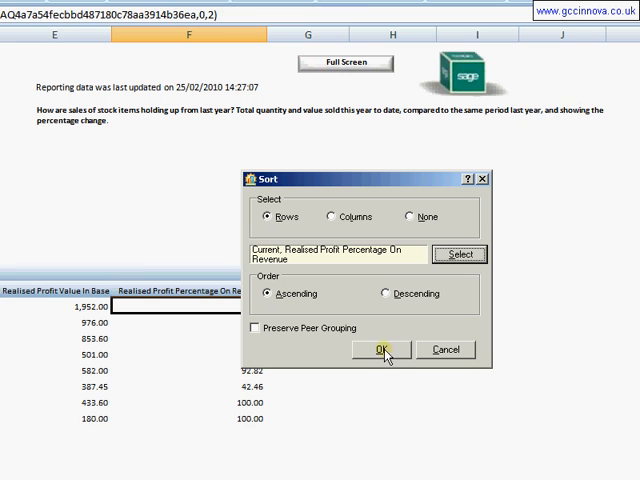
{"action": "mouse_move", "coordinate": [238, 351]}
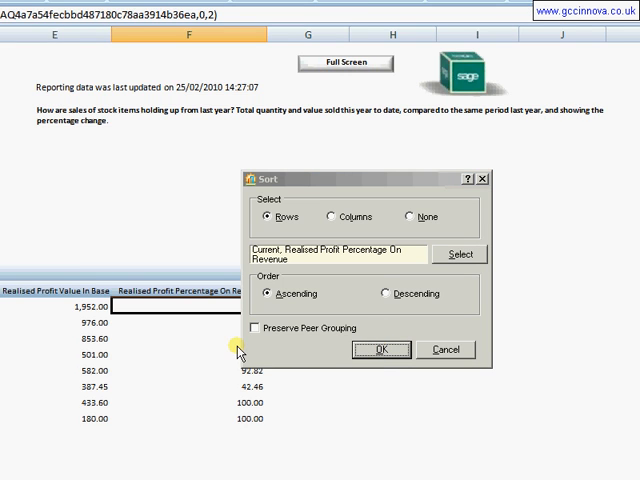
{"action": "left_click", "coordinate": [380, 349]}
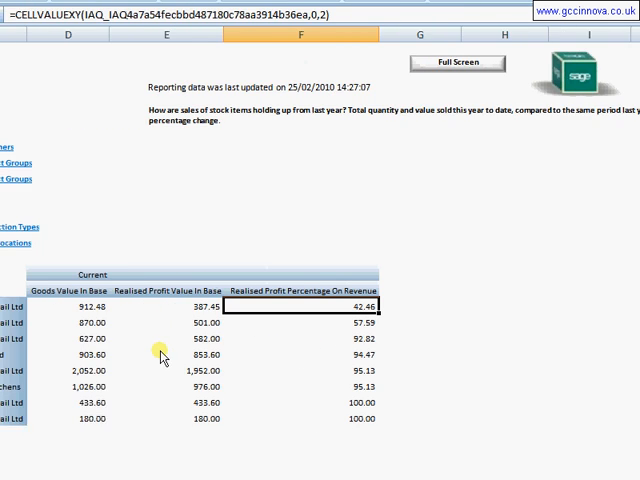
{"action": "mouse_move", "coordinate": [320, 325]}
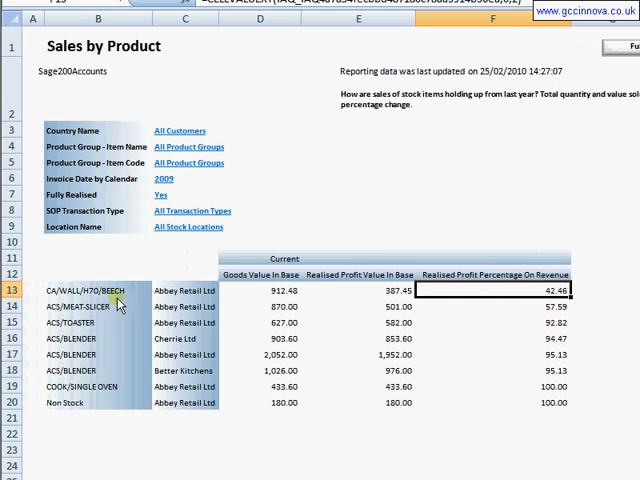
{"action": "mouse_move", "coordinate": [197, 292]}
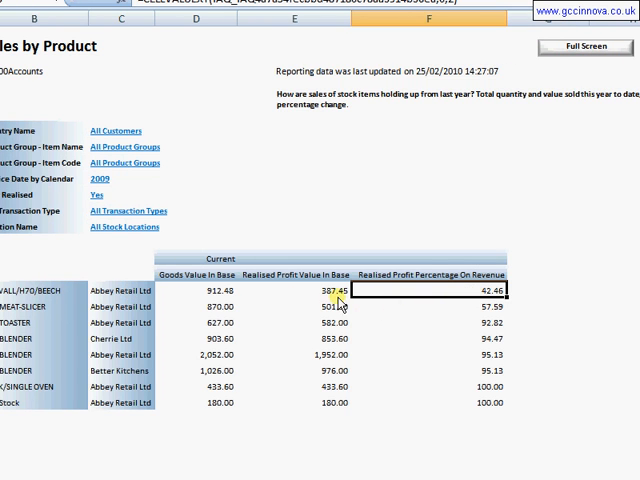
{"action": "left_click", "coordinate": [305, 290]}
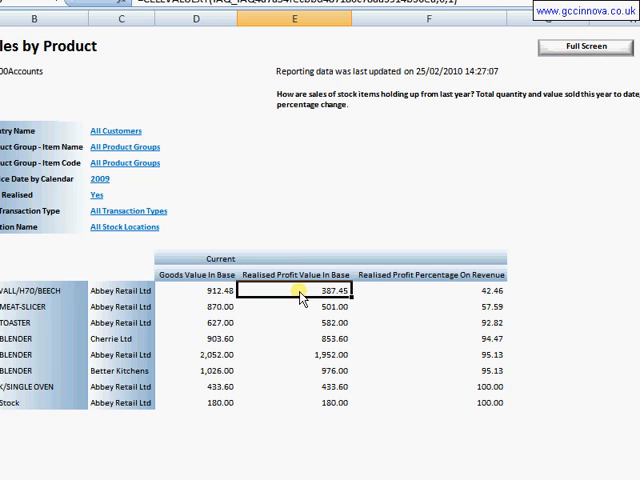
{"action": "mouse_move", "coordinate": [451, 298]}
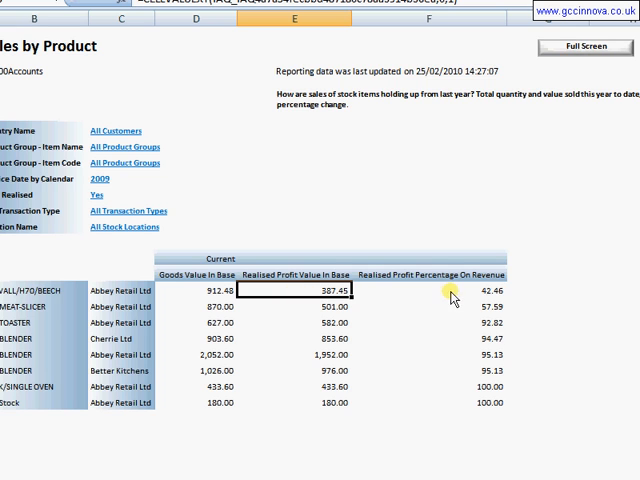
{"action": "mouse_move", "coordinate": [306, 296]}
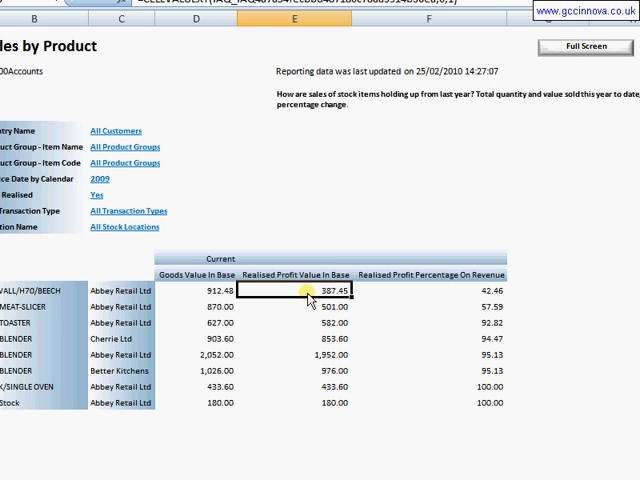
Drill to detail on the 387.45 CA/WALL/H70/BEECH profit value, sending results to a new worksheet
{"action": "right_click", "coordinate": [307, 293]}
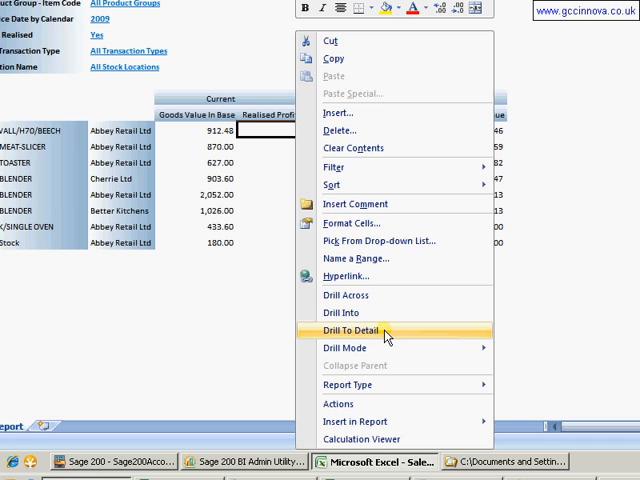
{"action": "left_click", "coordinate": [360, 332]}
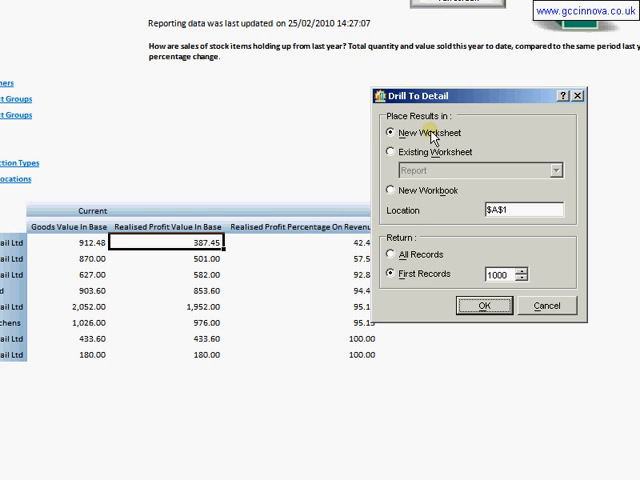
{"action": "left_click", "coordinate": [408, 152]}
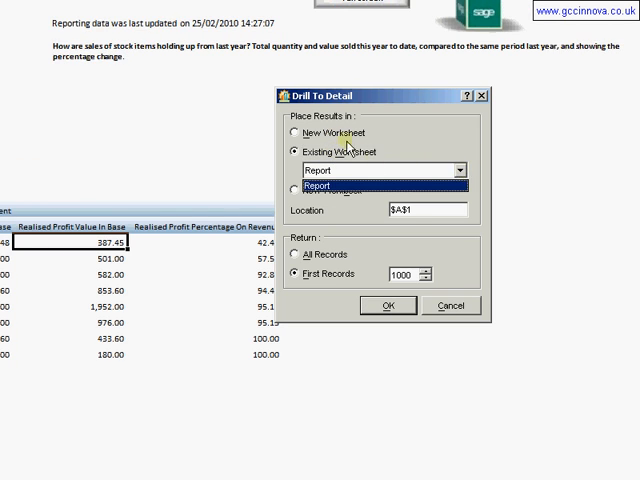
{"action": "left_click", "coordinate": [298, 133]}
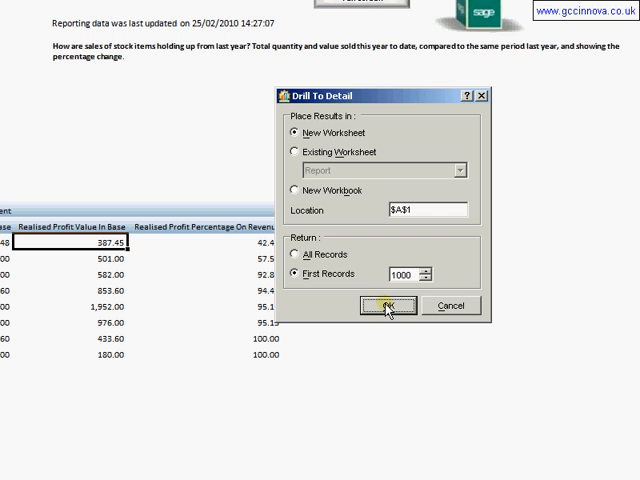
{"action": "left_click", "coordinate": [389, 305]}
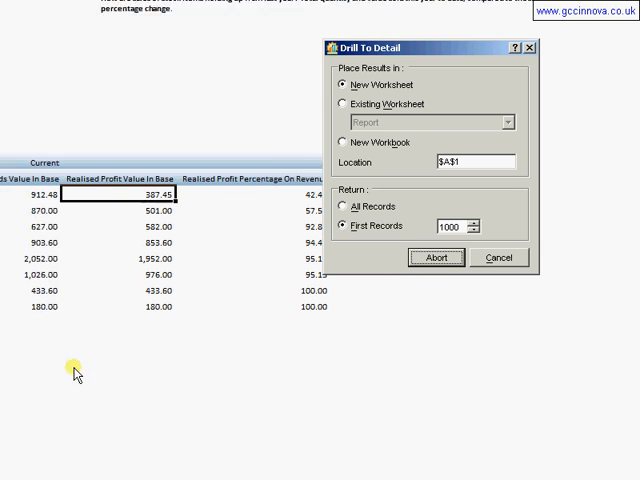
{"action": "left_click", "coordinate": [436, 257]}
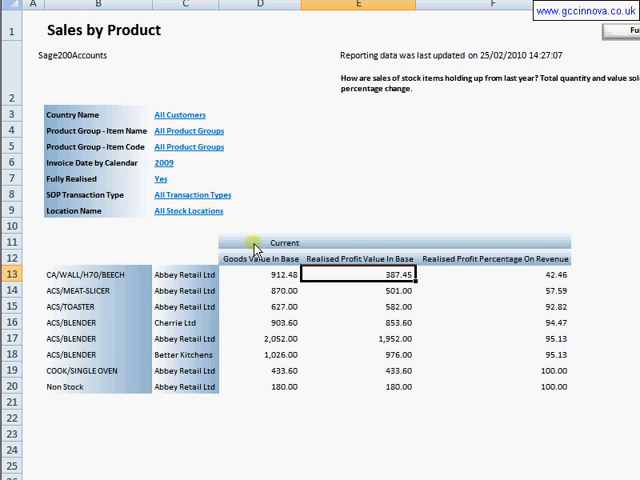
{"action": "mouse_move", "coordinate": [400, 347]}
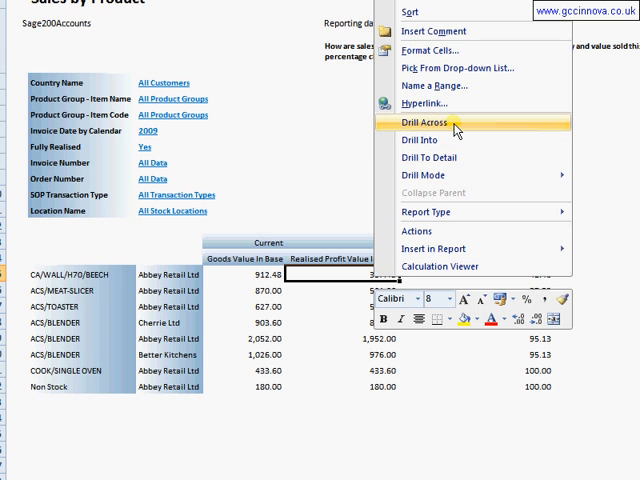
{"action": "left_click", "coordinate": [422, 123]}
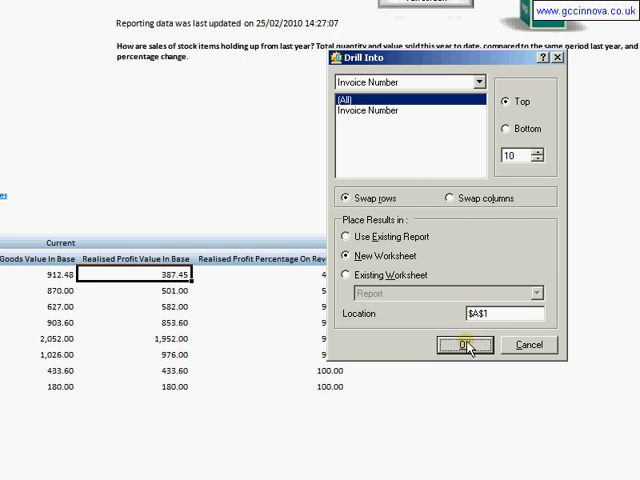
{"action": "left_click", "coordinate": [468, 345]}
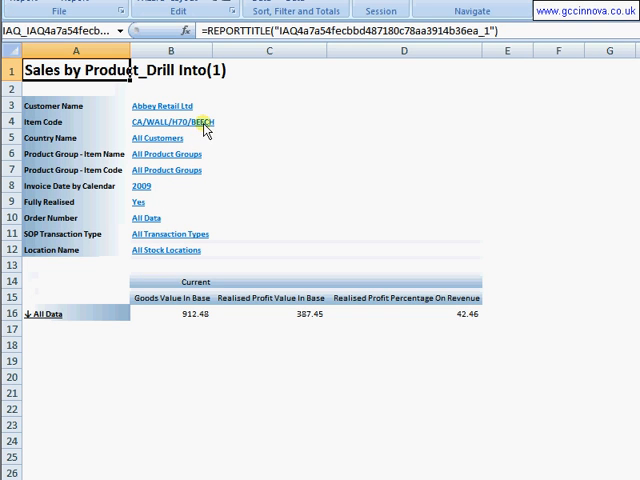
{"action": "left_click", "coordinate": [47, 313]}
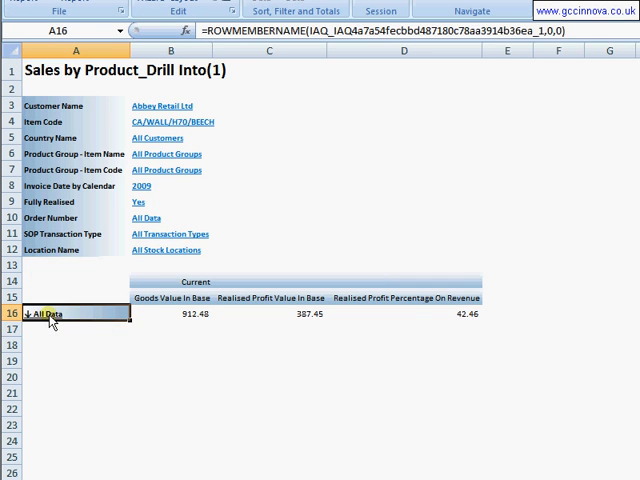
{"action": "left_click", "coordinate": [33, 314]}
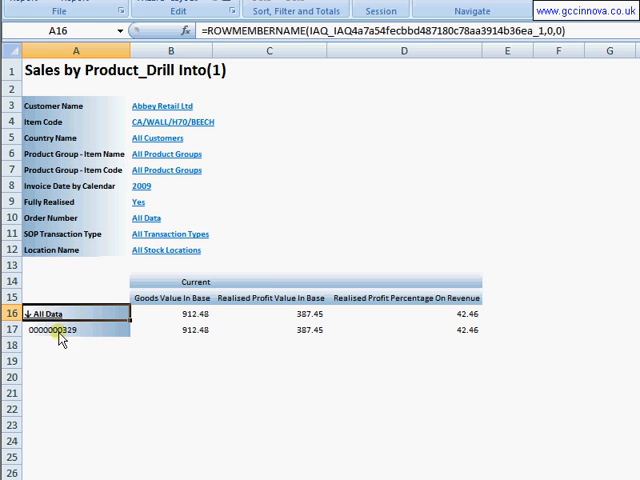
{"action": "left_click", "coordinate": [75, 330]}
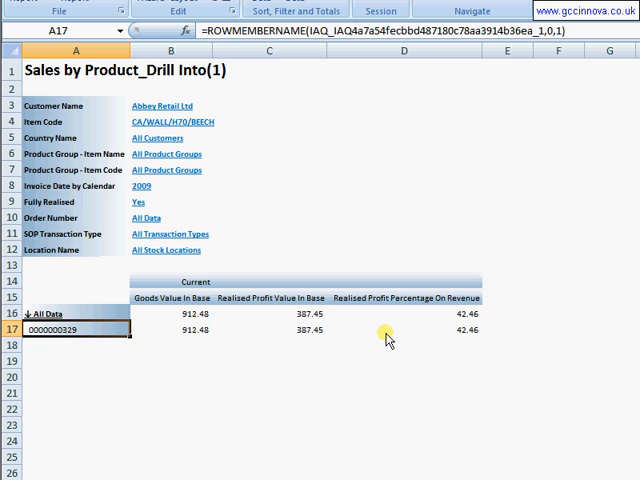
{"action": "mouse_move", "coordinate": [427, 338]}
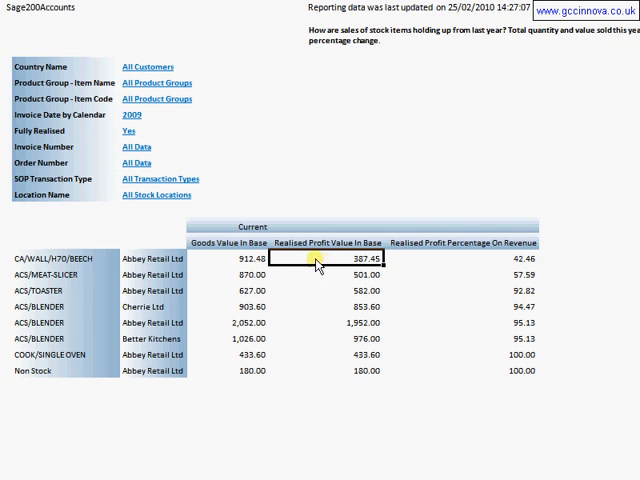
{"action": "mouse_move", "coordinate": [170, 258]}
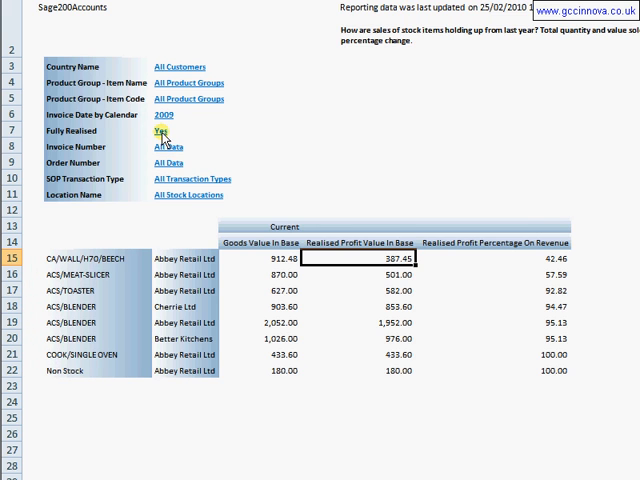
{"action": "mouse_move", "coordinate": [159, 135]}
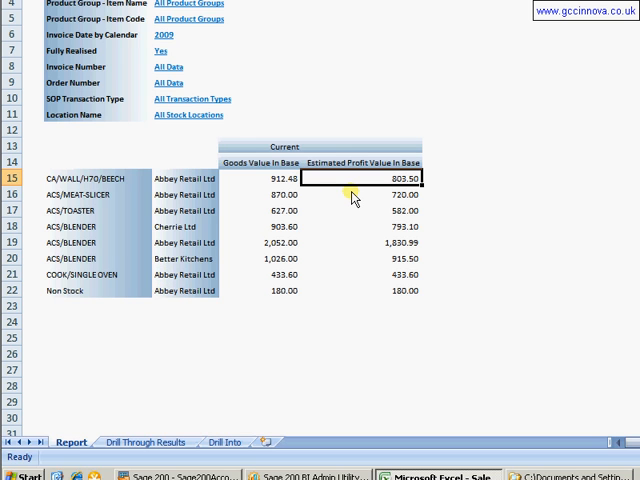
{"action": "mouse_move", "coordinate": [360, 148]}
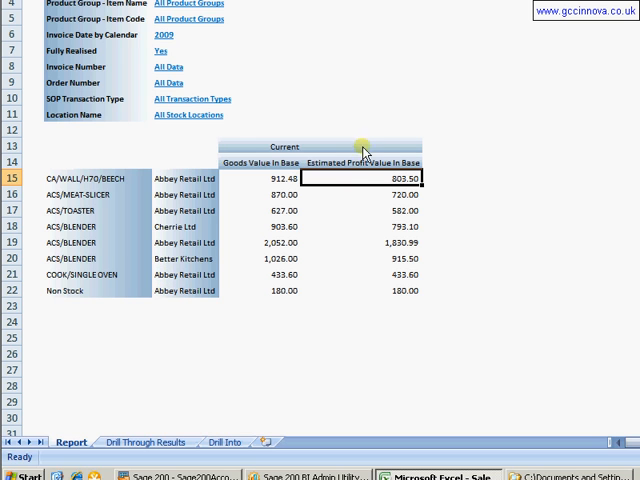